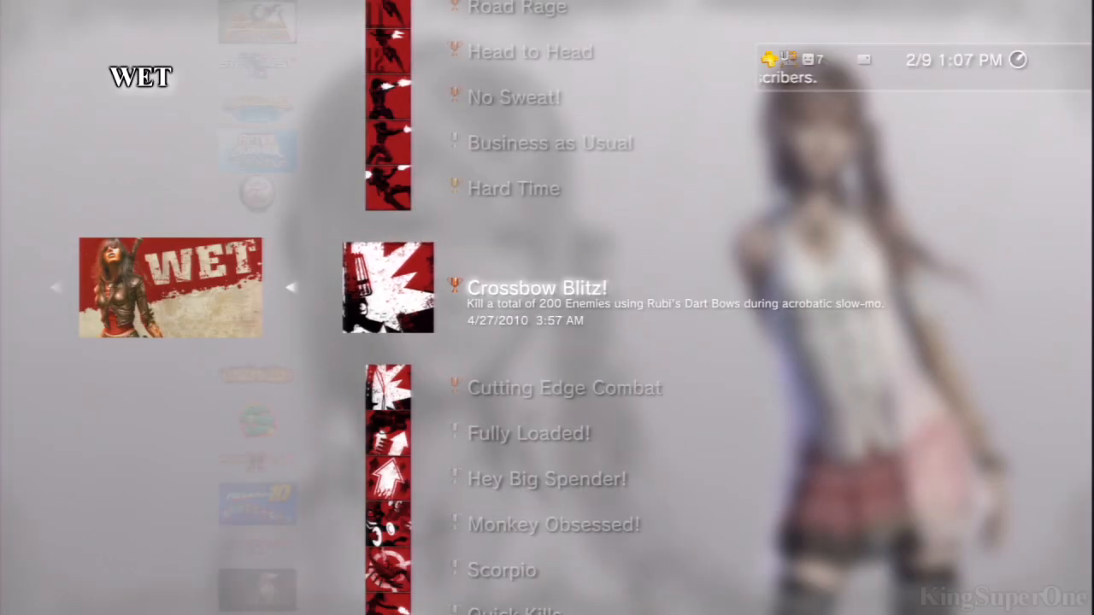
pyautogui.scroll(-3)
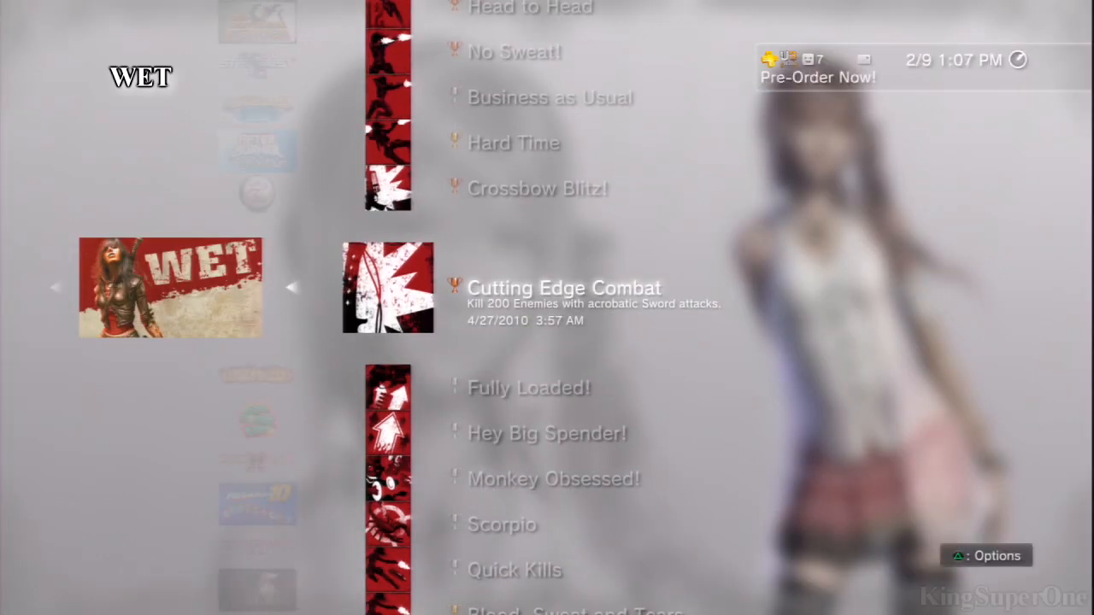
pyautogui.scroll(-3)
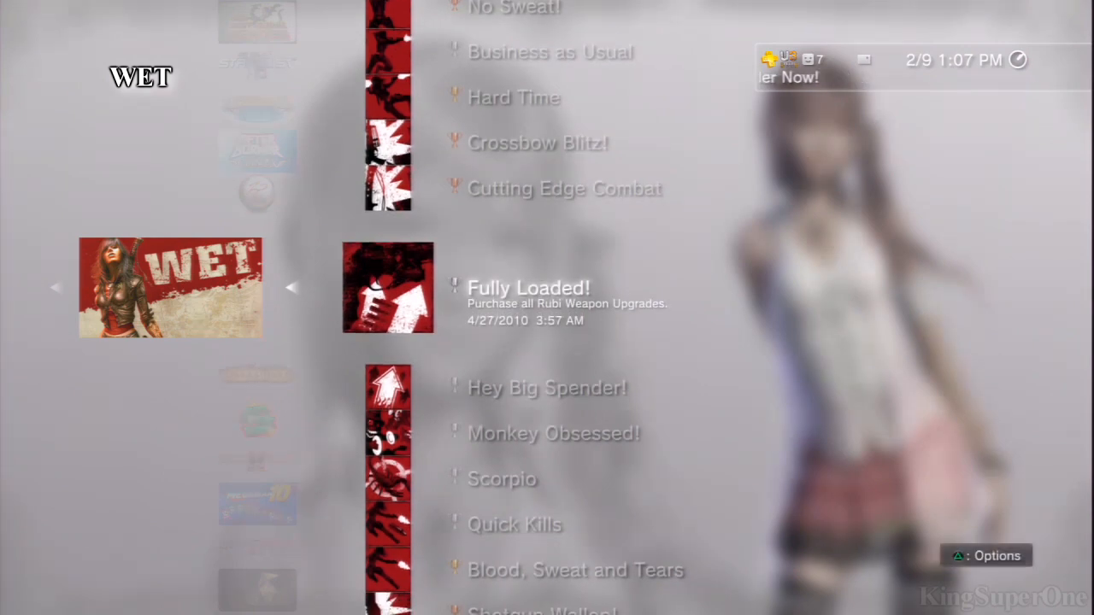
pyautogui.scroll(-3)
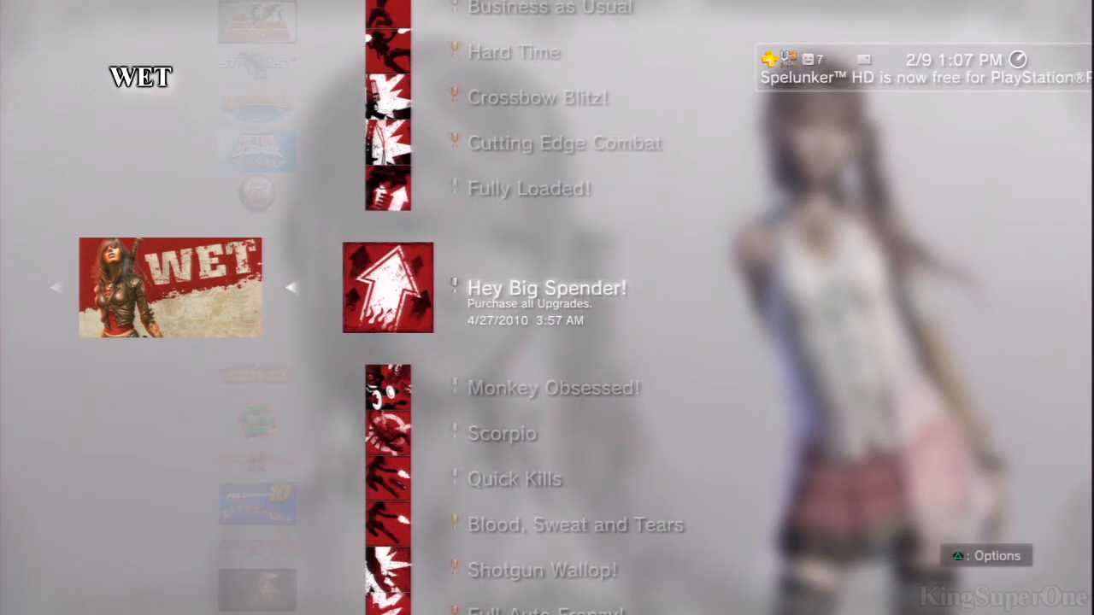
pyautogui.scroll(-3)
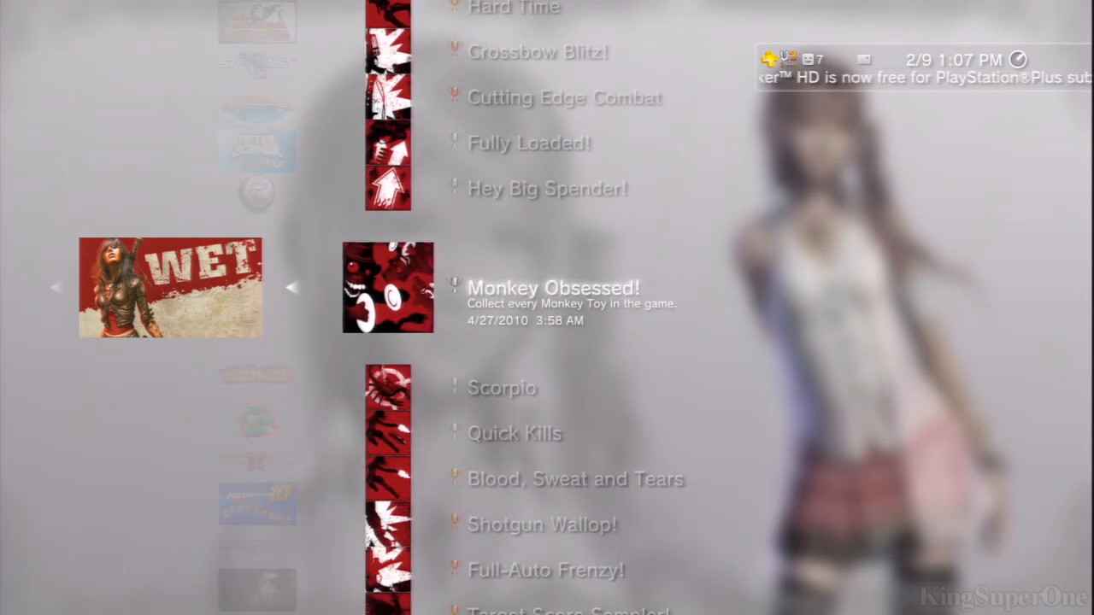
pyautogui.scroll(-3)
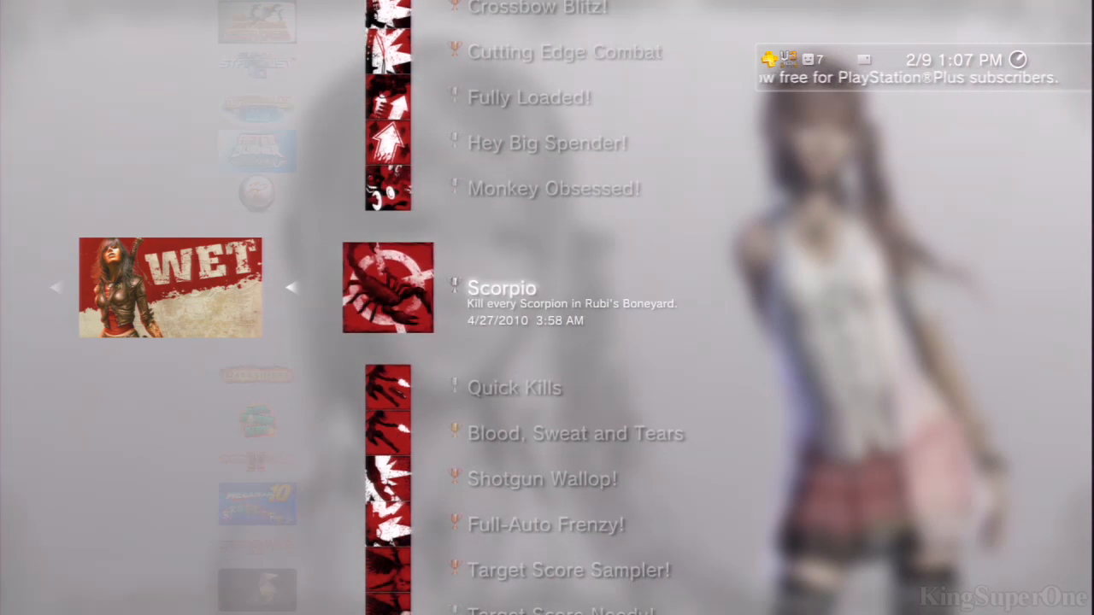
pyautogui.scroll(-3)
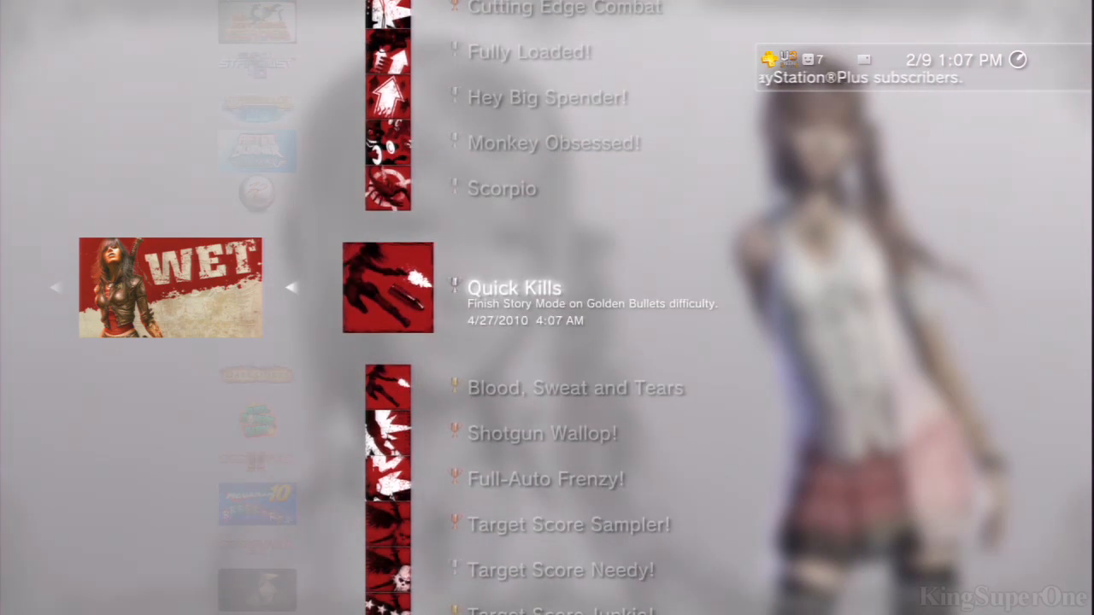
pyautogui.scroll(-3)
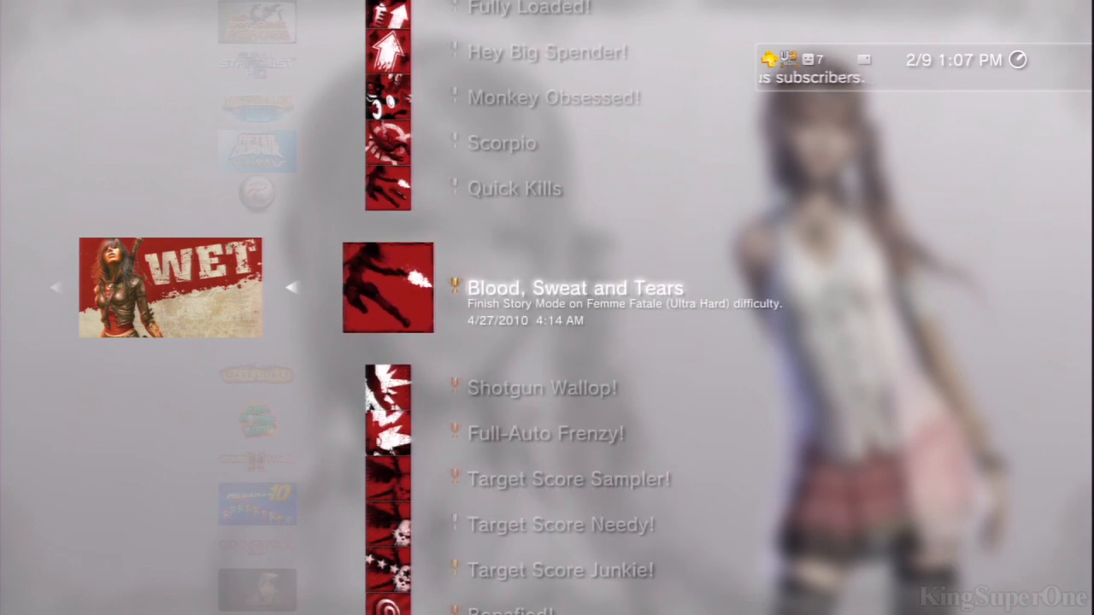
pyautogui.scroll(-3)
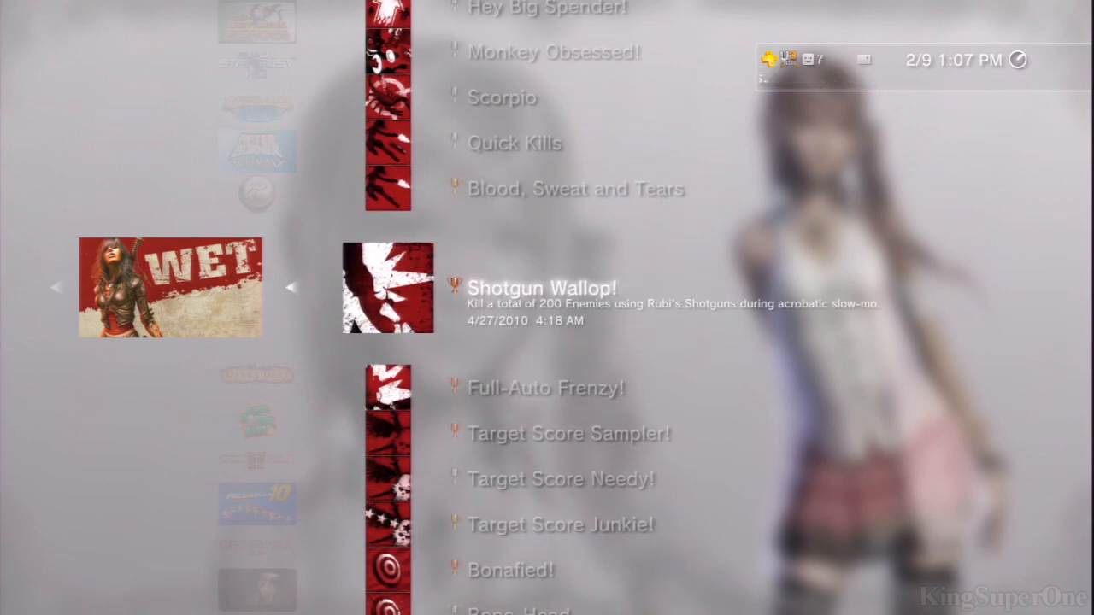
pyautogui.scroll(-3)
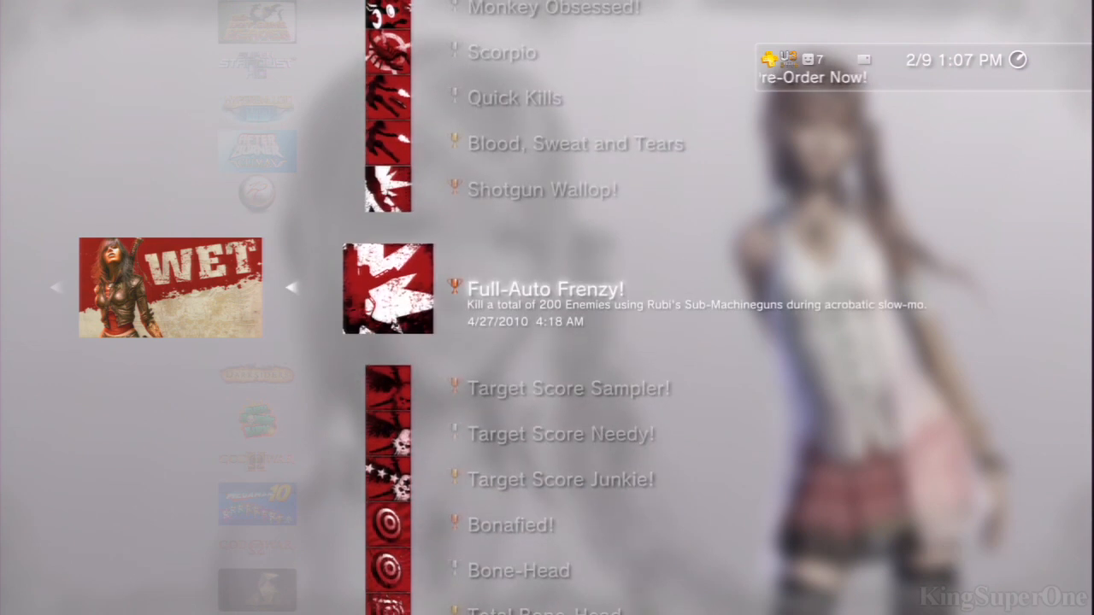
pyautogui.scroll(-3)
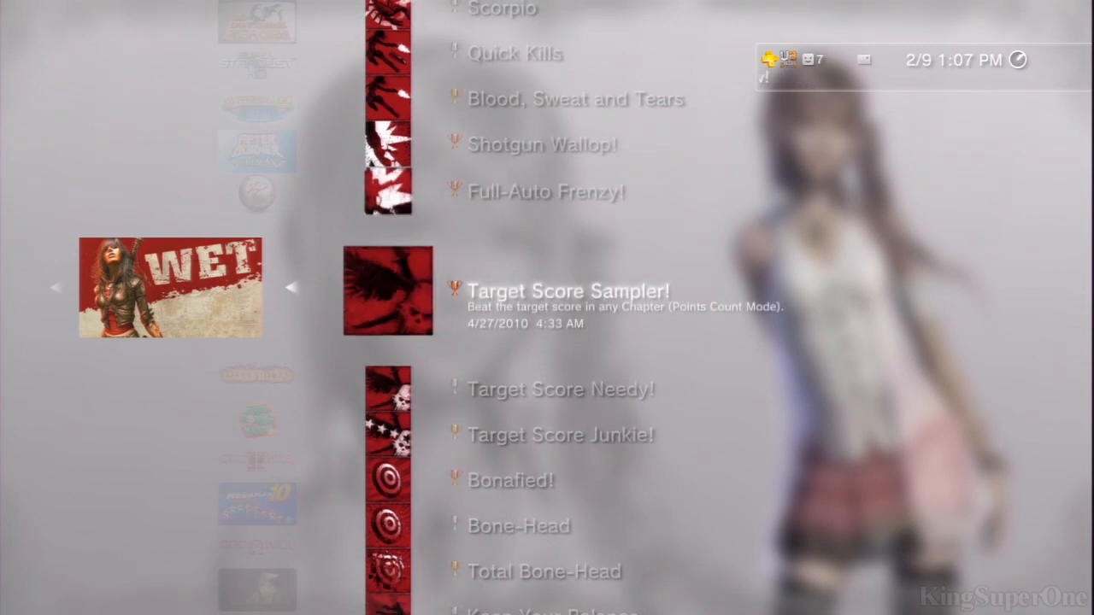
pyautogui.scroll(-3)
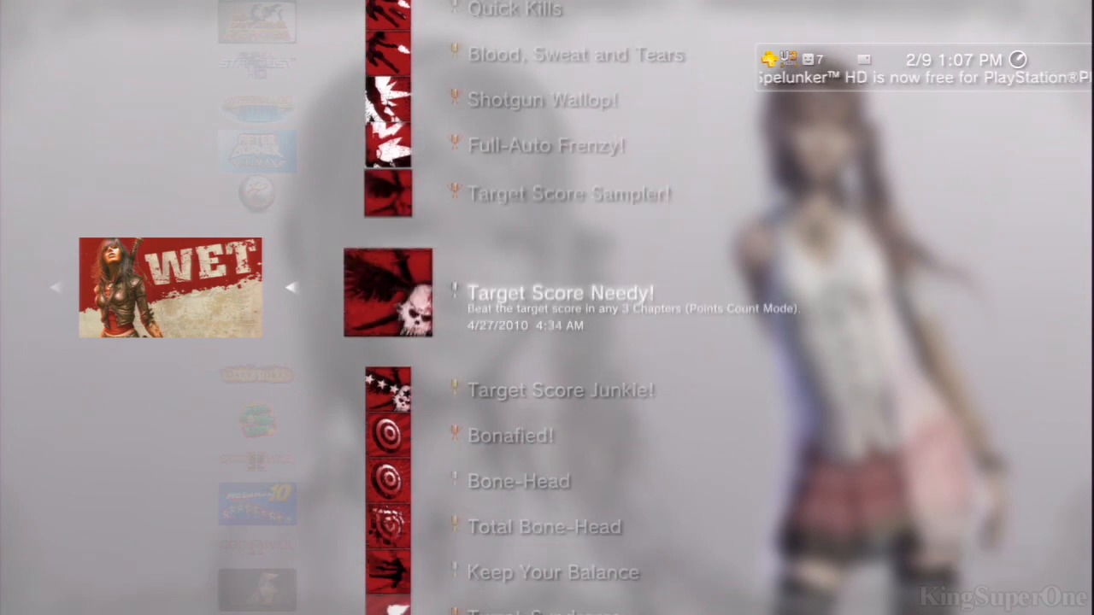
pyautogui.scroll(-3)
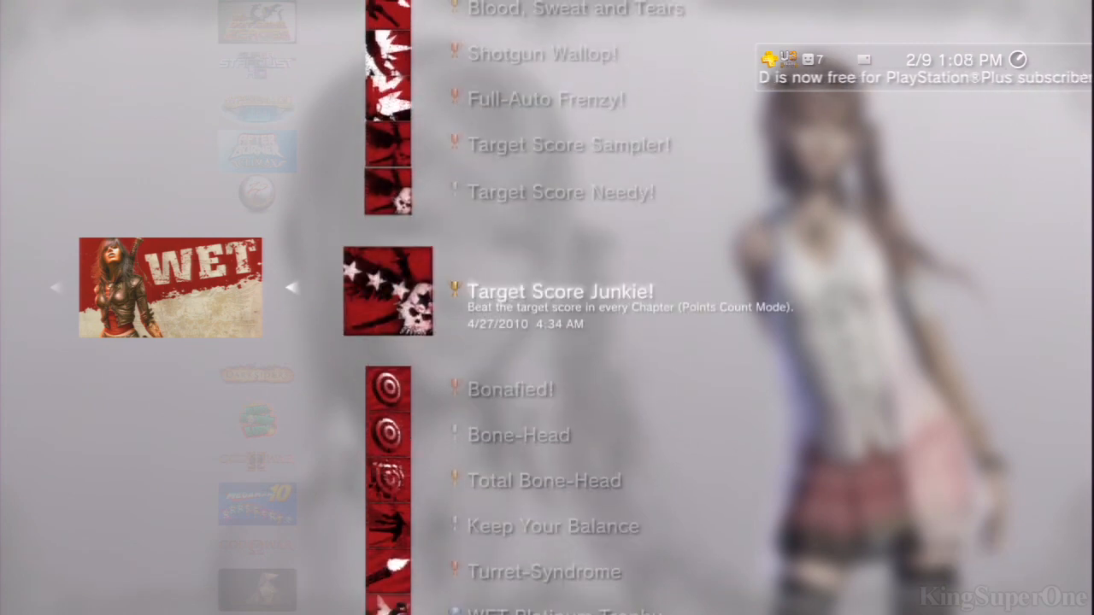
pyautogui.scroll(-3)
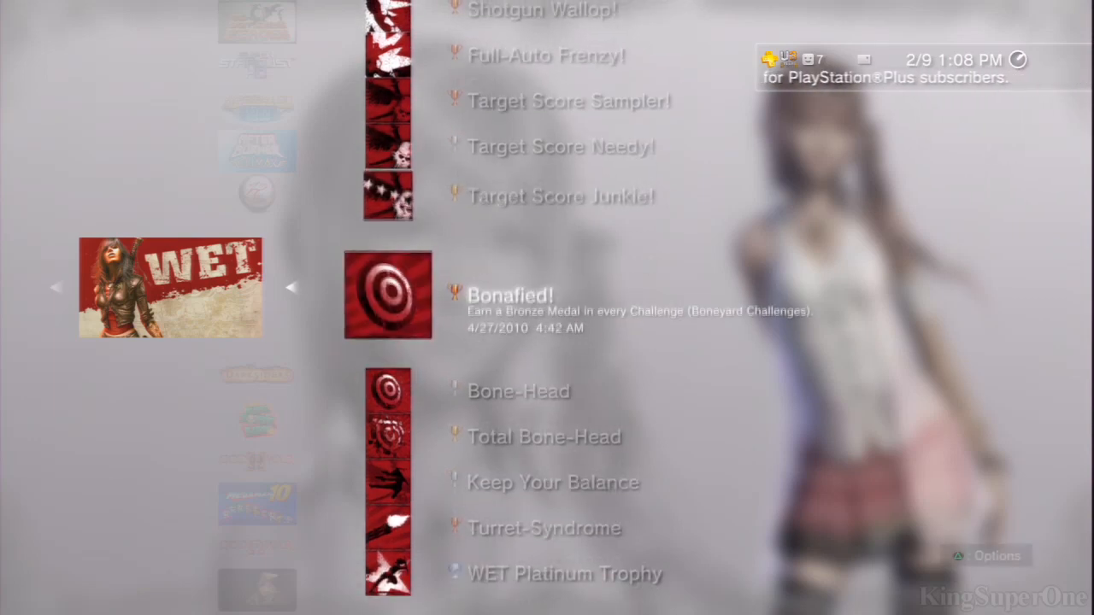
pyautogui.scroll(-3)
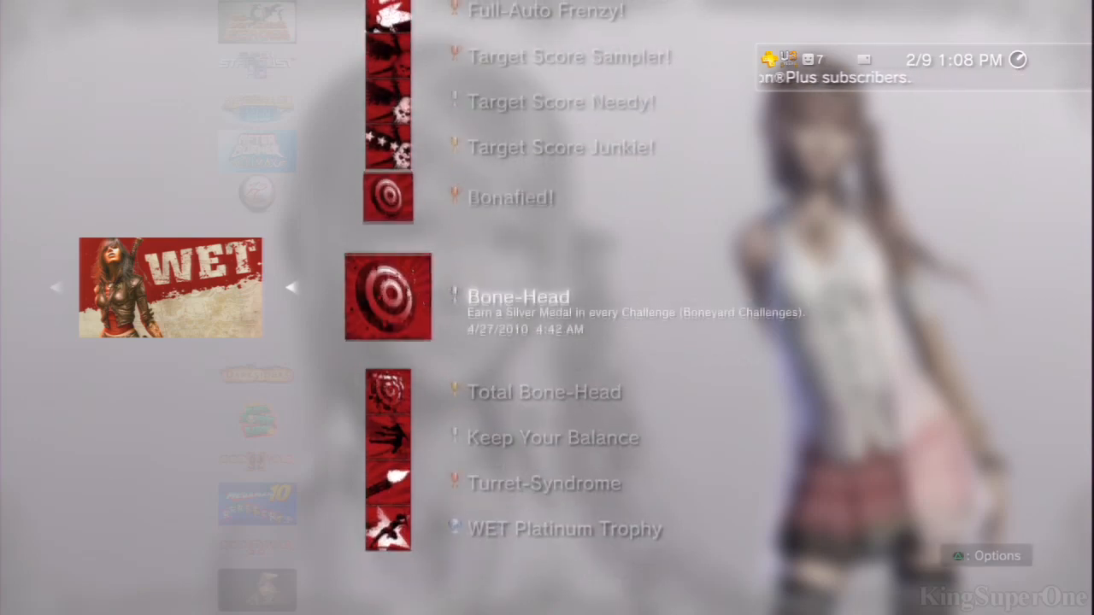
pyautogui.scroll(-3)
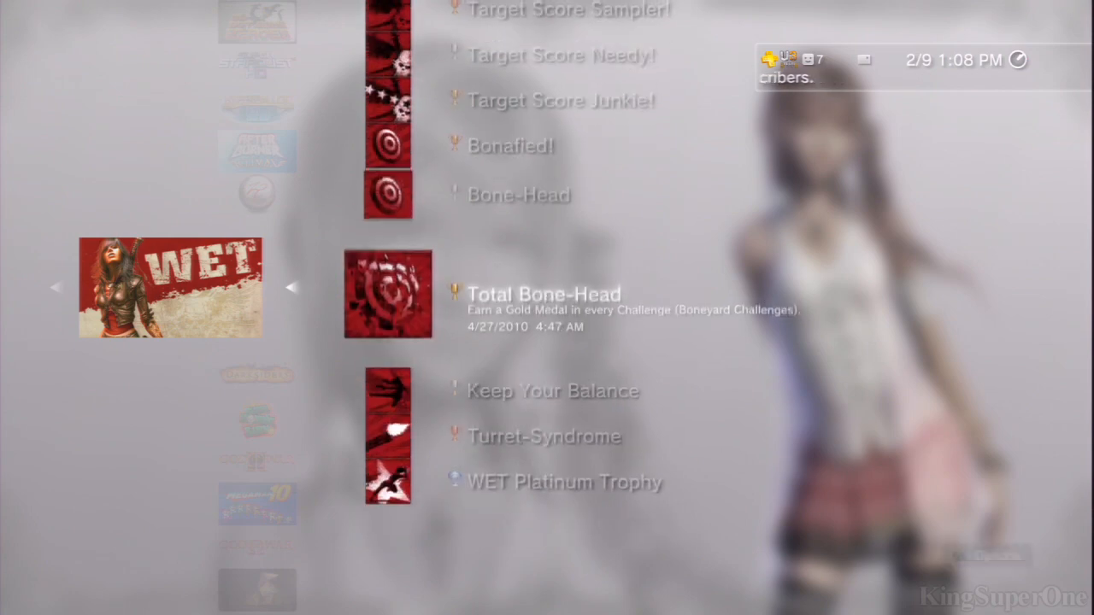
pyautogui.scroll(-3)
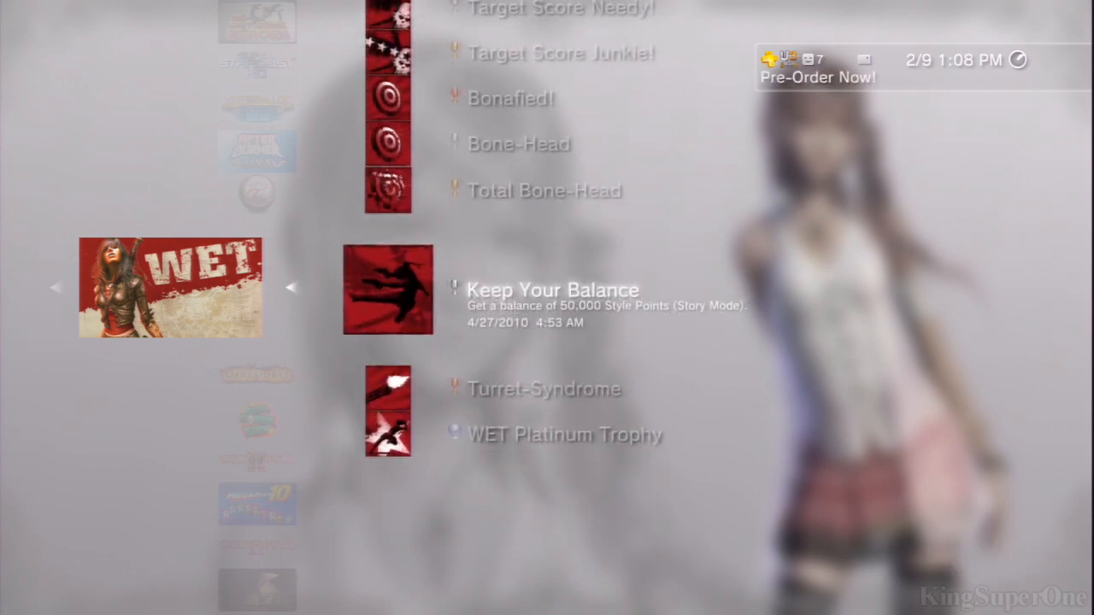
pyautogui.scroll(-3)
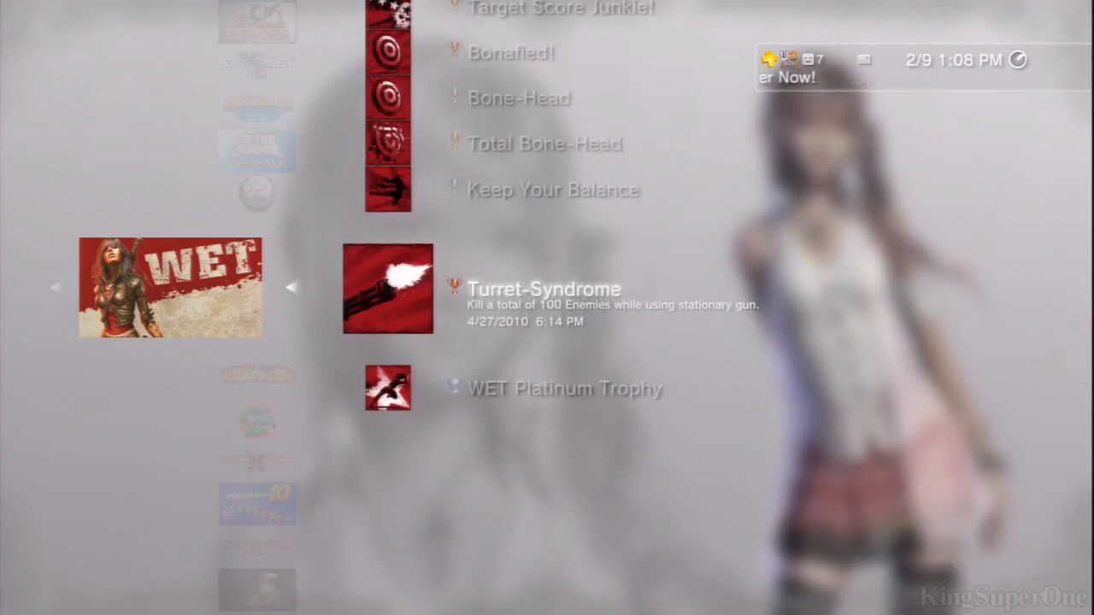
pyautogui.scroll(-3)
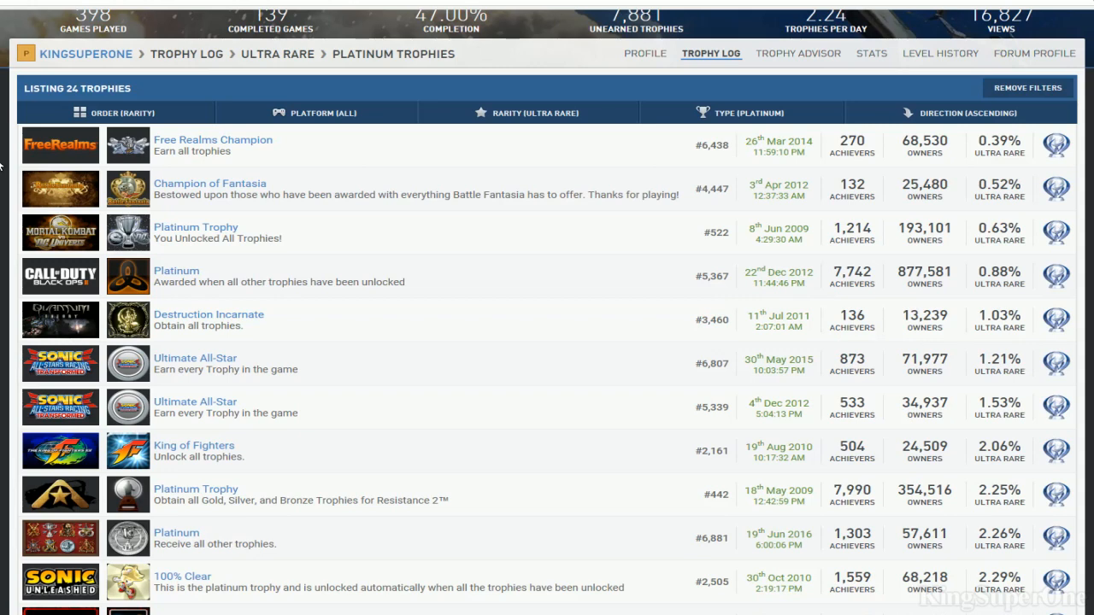
pyautogui.scroll(-3)
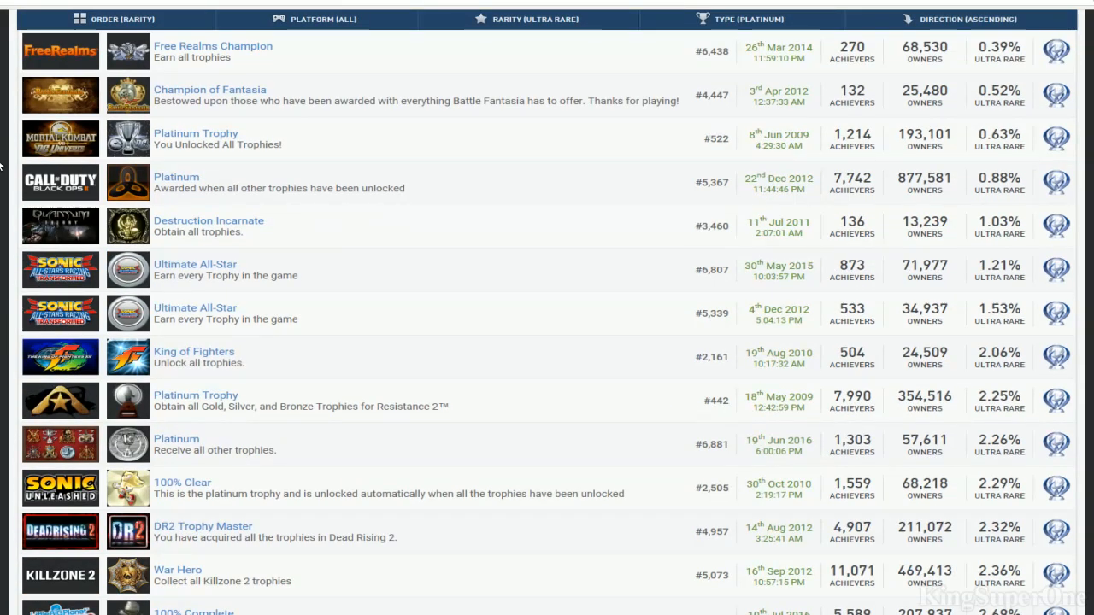
pyautogui.scroll(3)
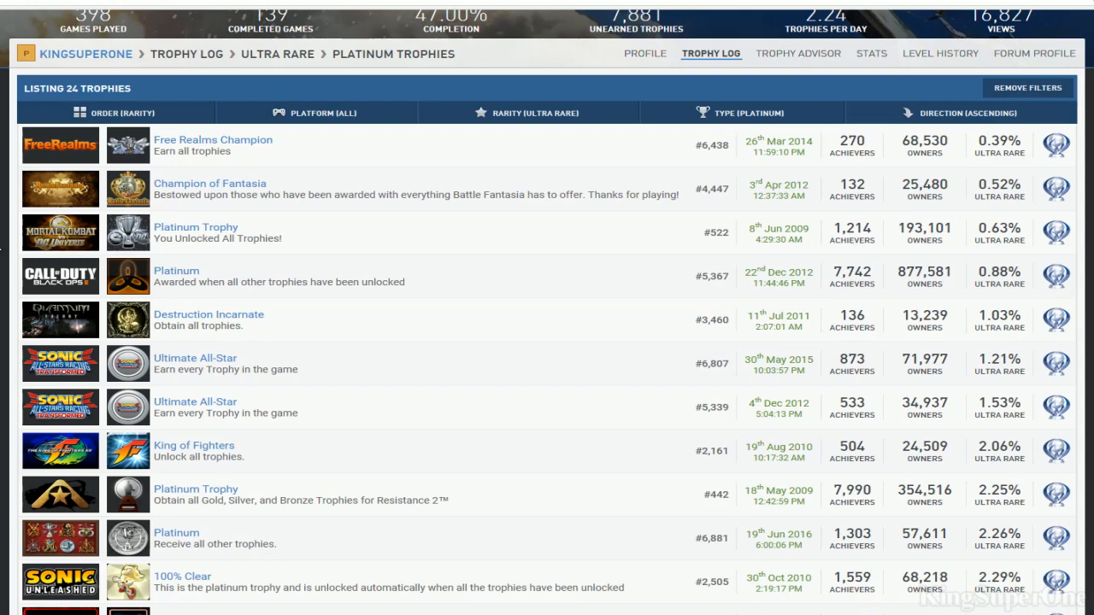
pyautogui.moveTo(13, 283)
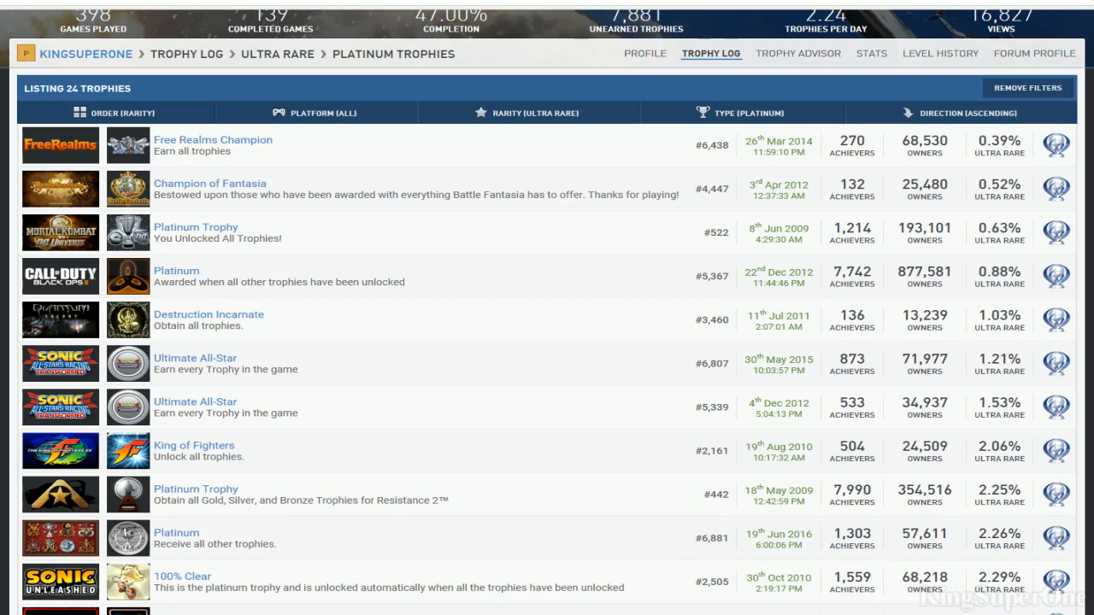
pyautogui.moveTo(129, 397)
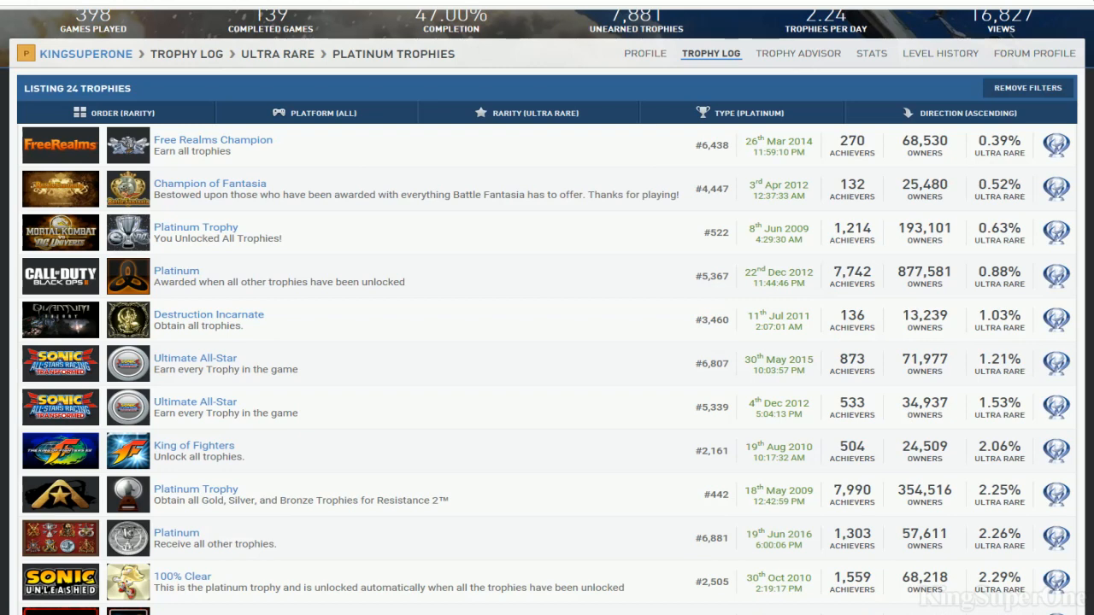
pyautogui.scroll(-3)
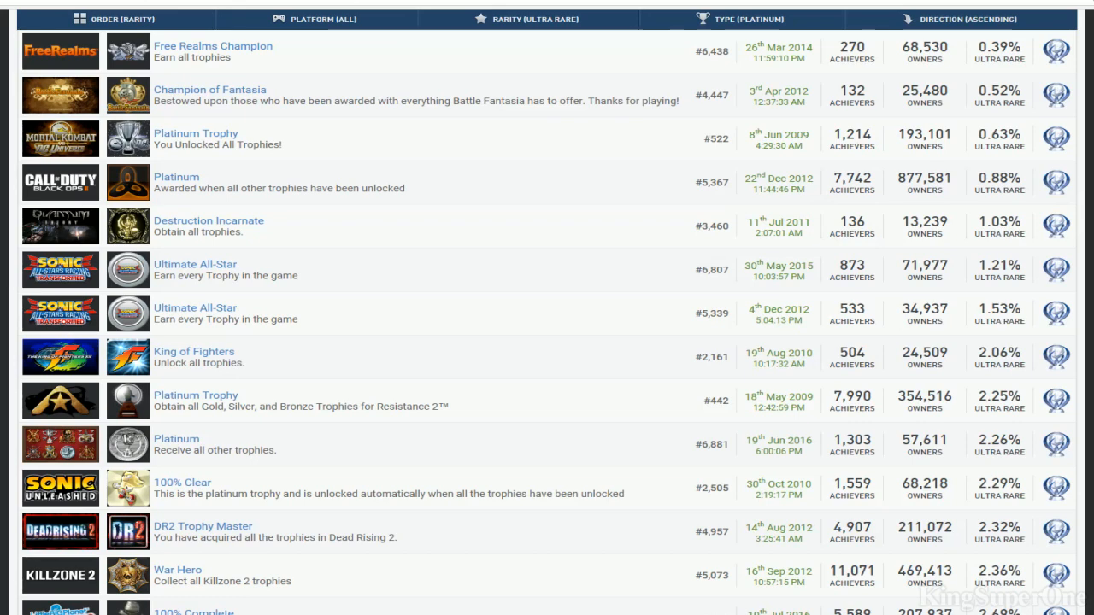
pyautogui.scroll(-3)
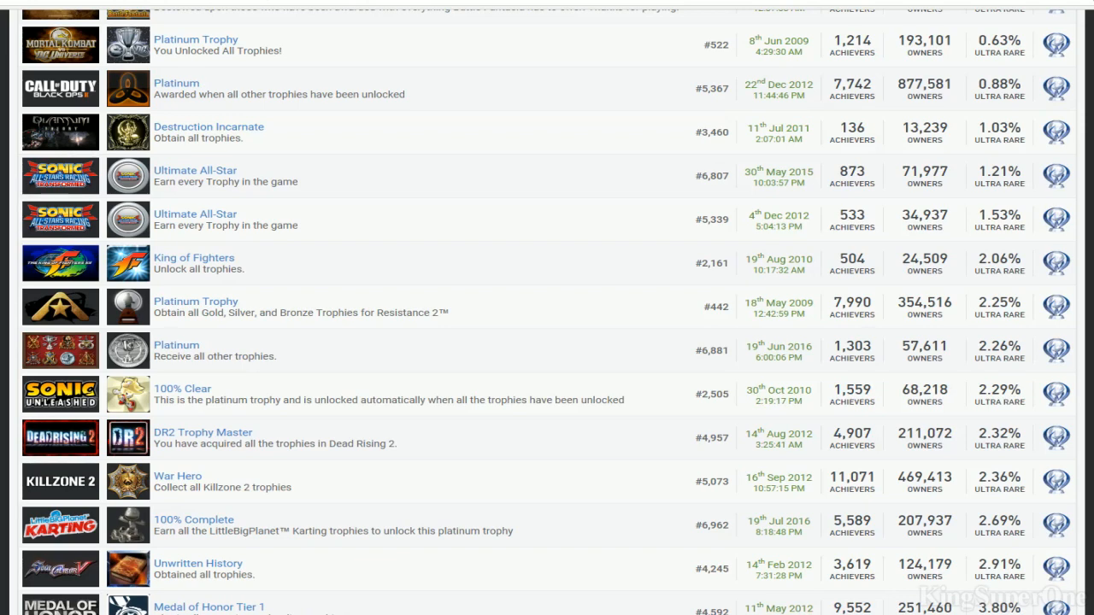
pyautogui.scroll(-3)
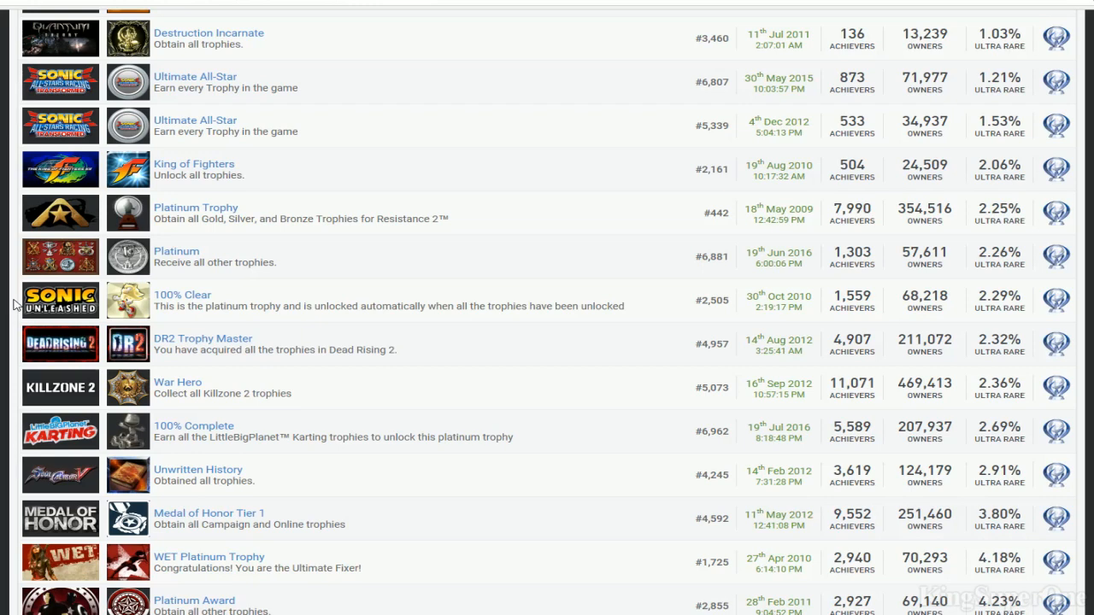
pyautogui.scroll(-3)
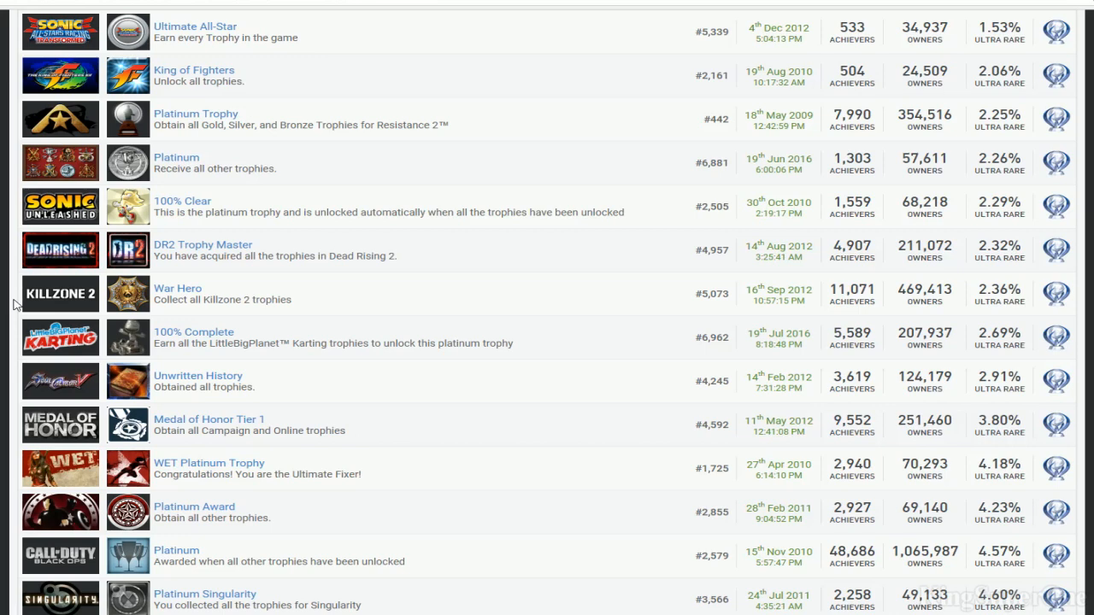
pyautogui.scroll(-3)
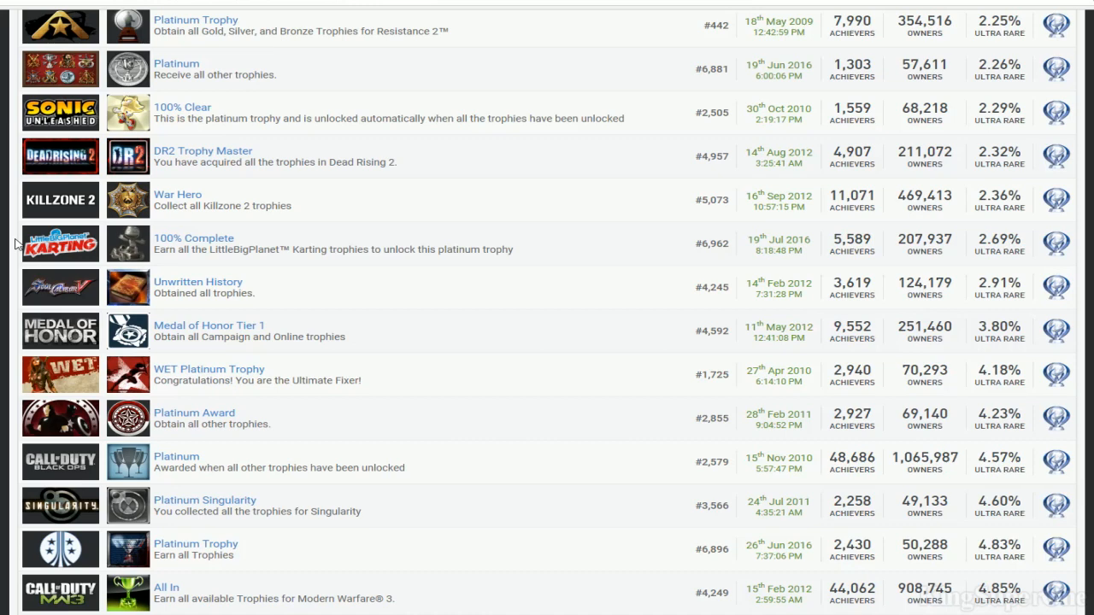
pyautogui.scroll(-3)
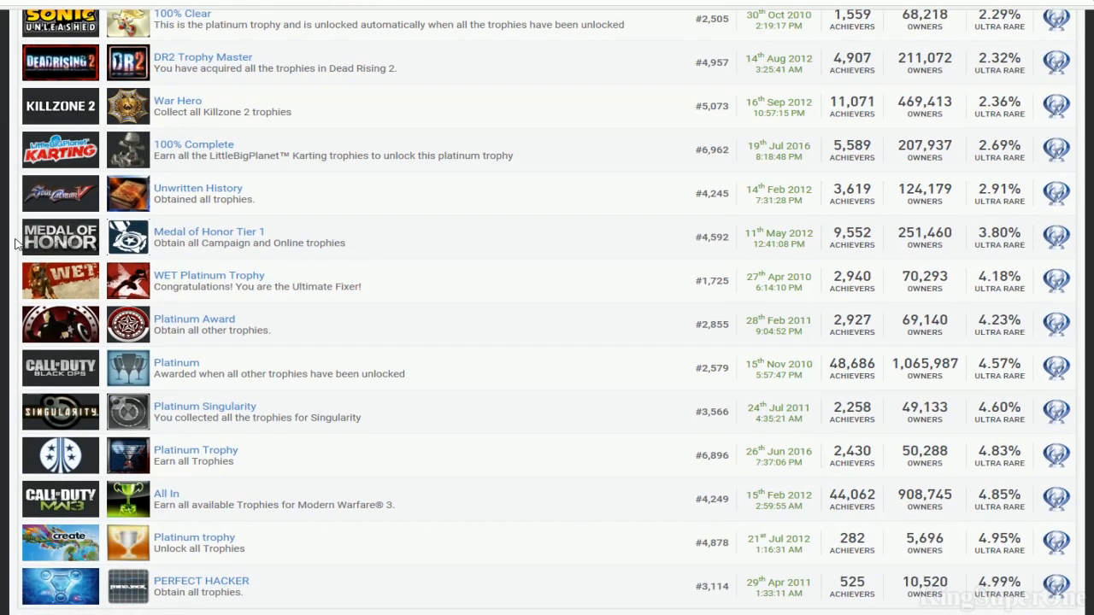
pyautogui.scroll(3)
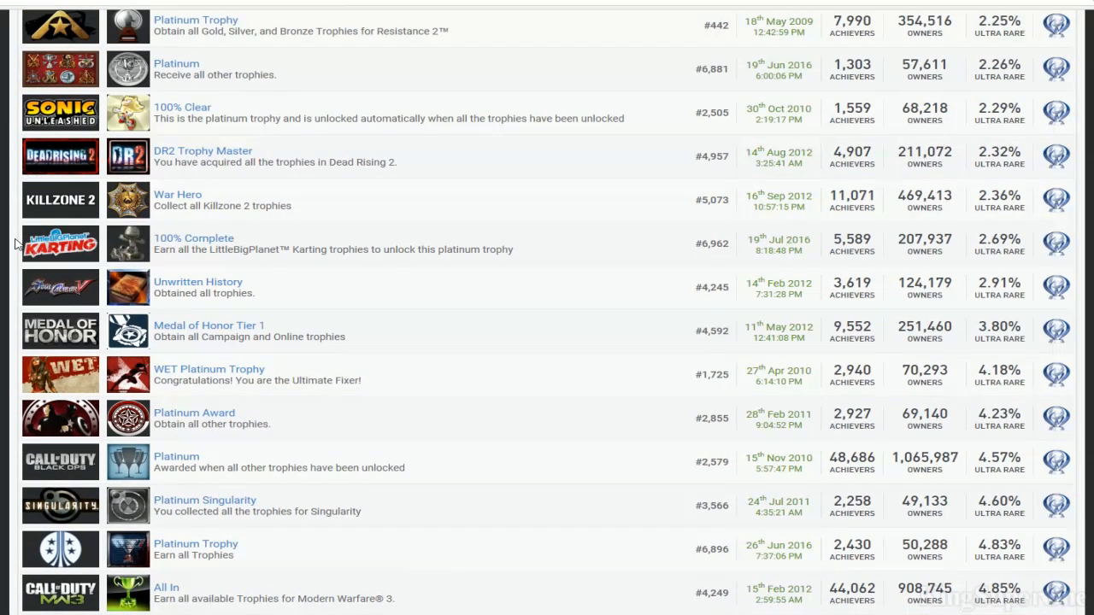
pyautogui.moveTo(13, 299)
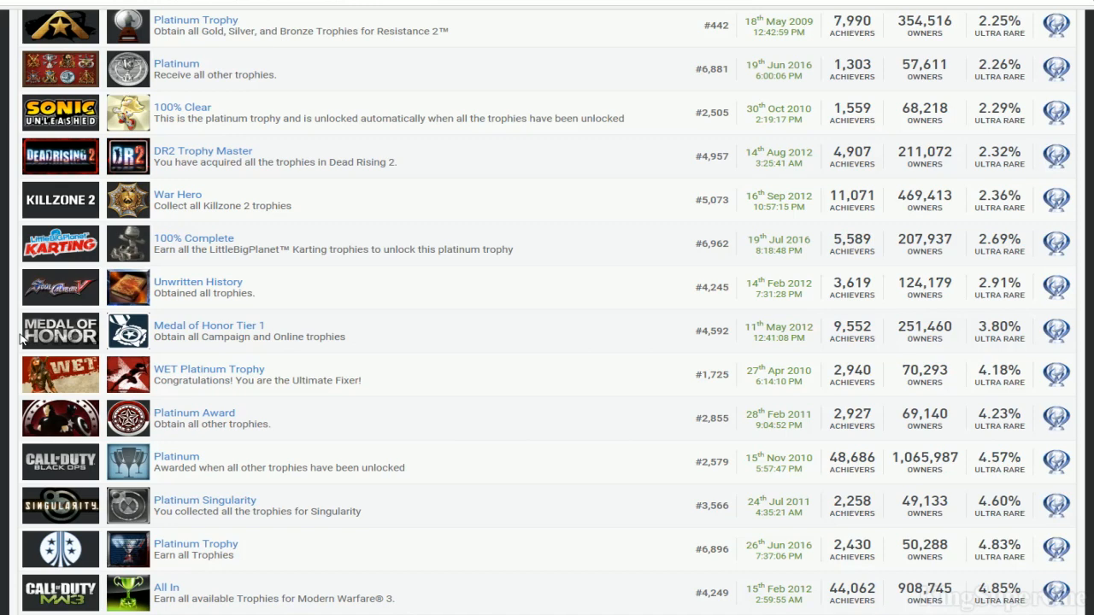
pyautogui.scroll(-3)
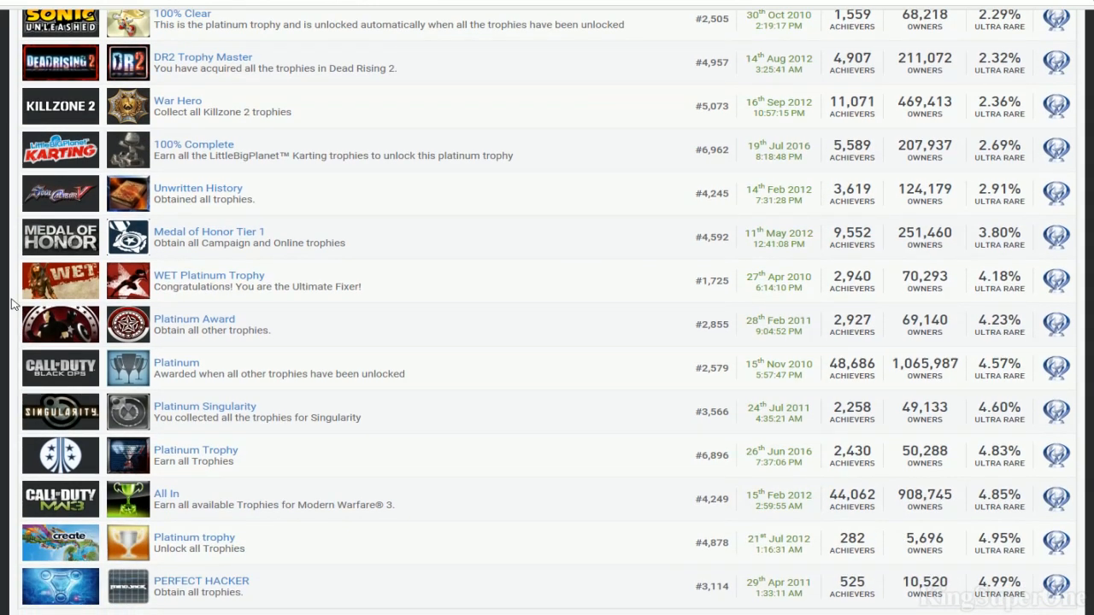
pyautogui.scroll(-3)
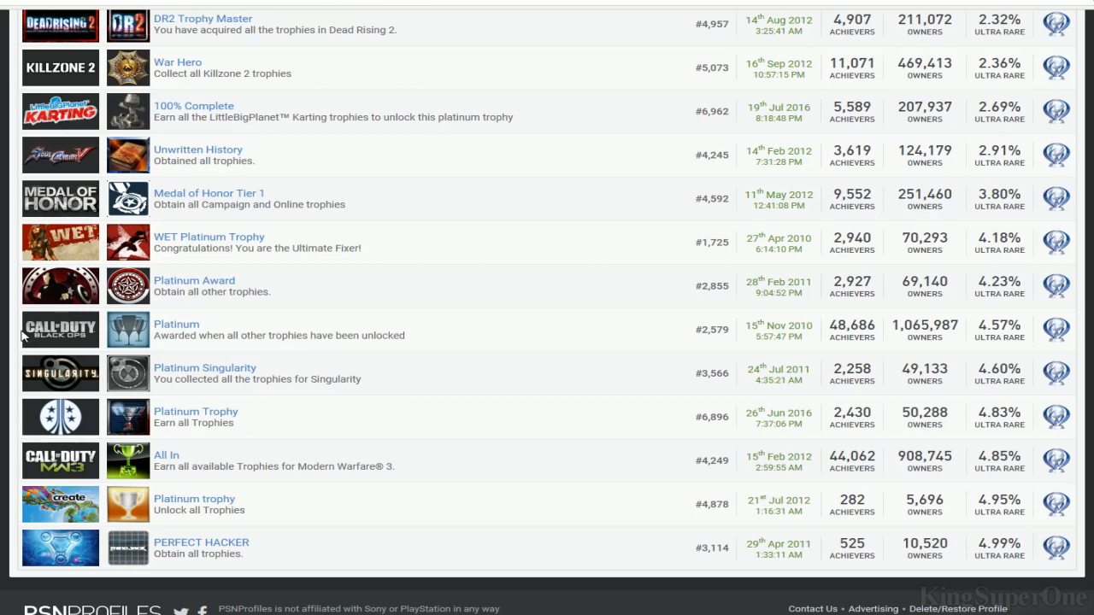
pyautogui.moveTo(15, 380)
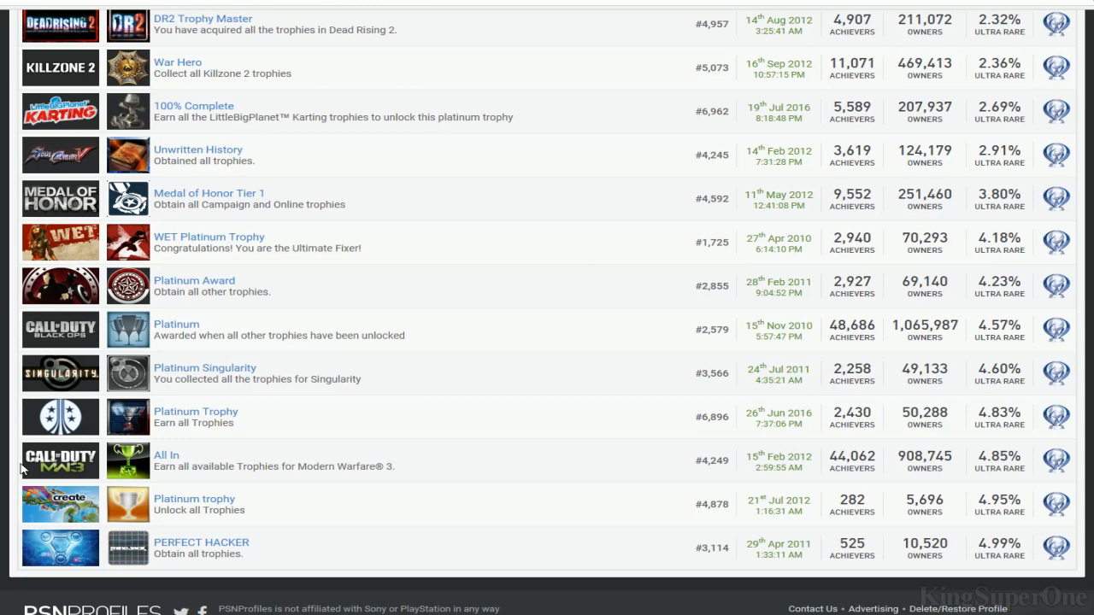
pyautogui.moveTo(22, 509)
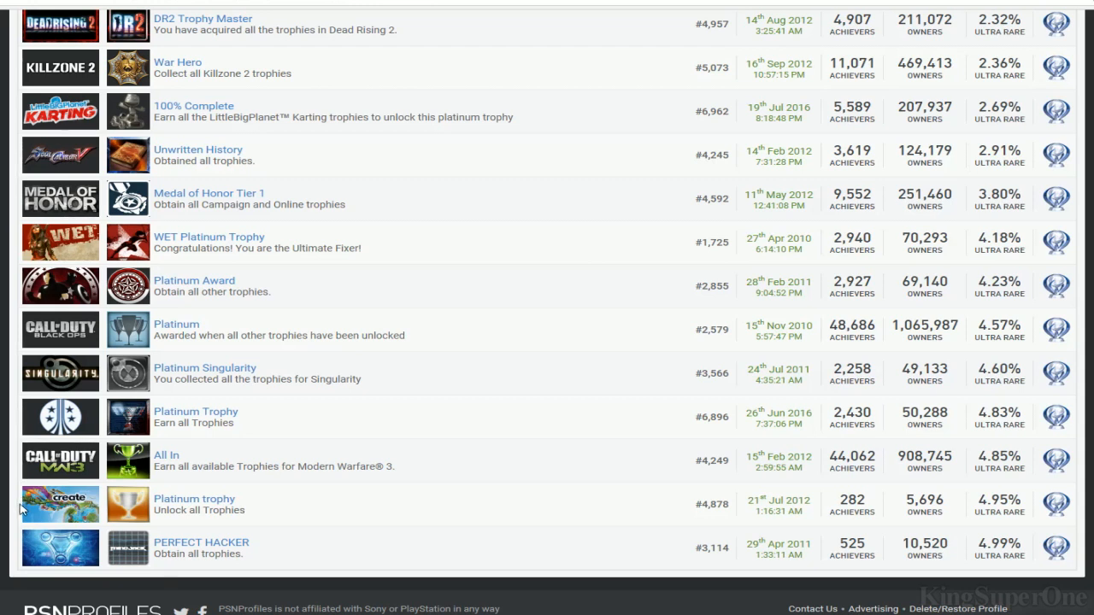
pyautogui.moveTo(432, 505)
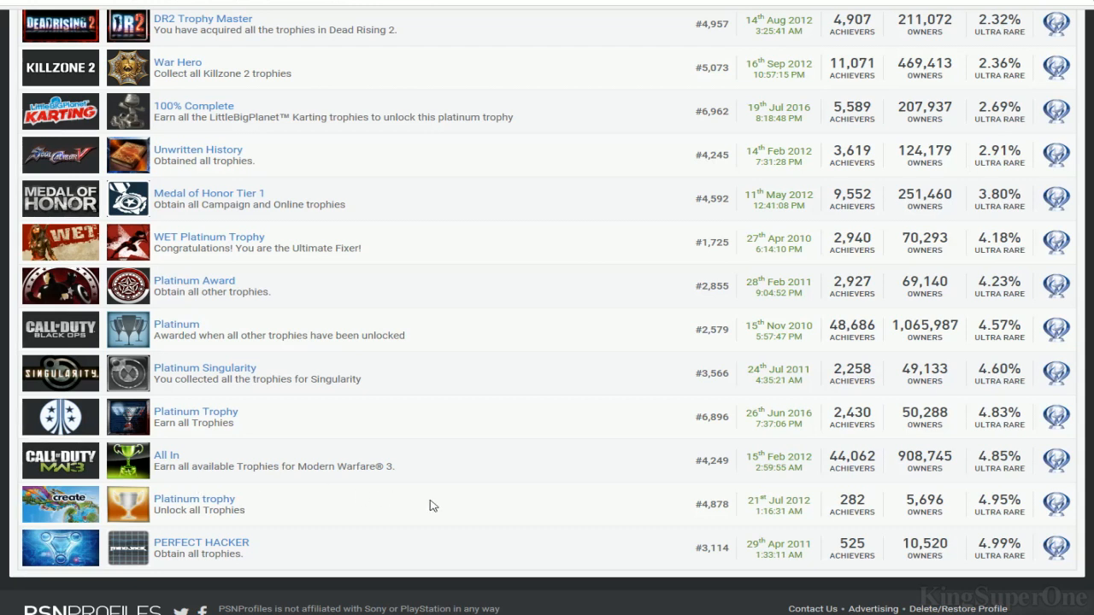
pyautogui.moveTo(11, 501)
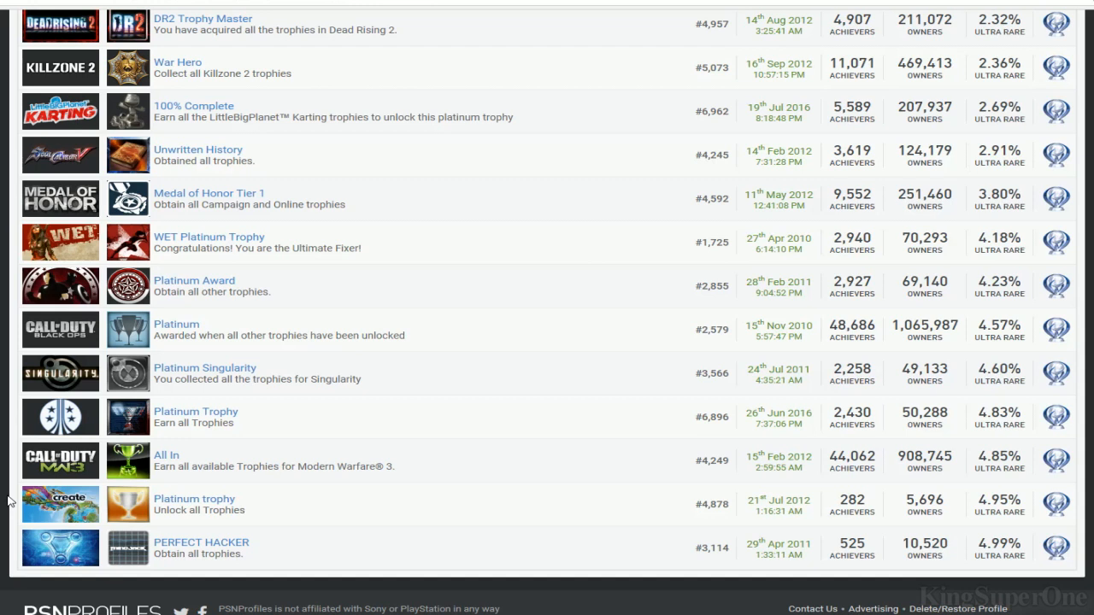
pyautogui.moveTo(50, 547)
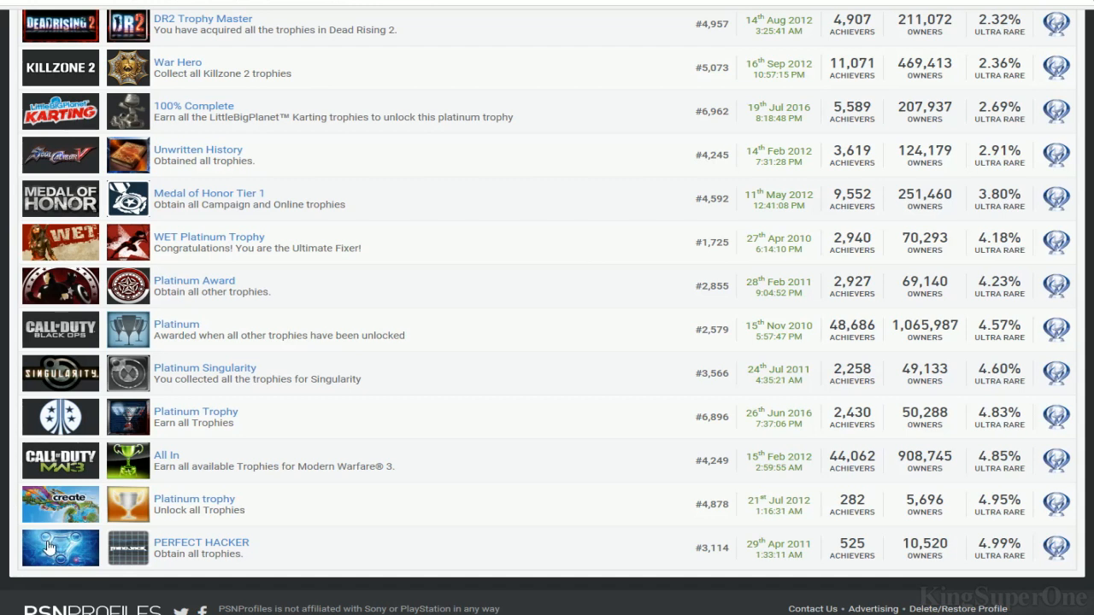
pyautogui.moveTo(21, 560)
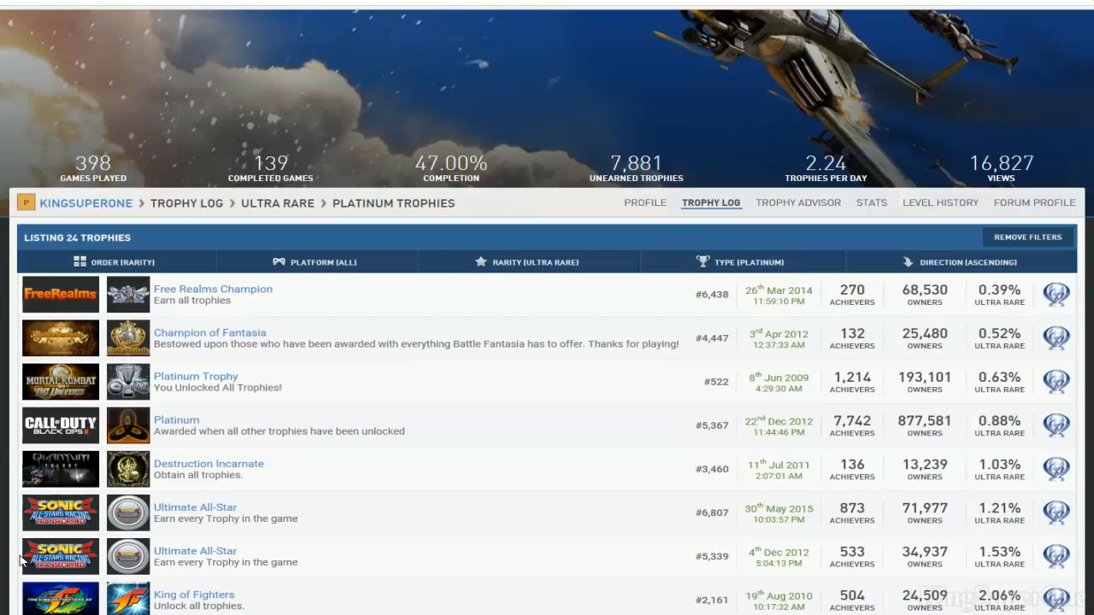
pyautogui.scroll(-3)
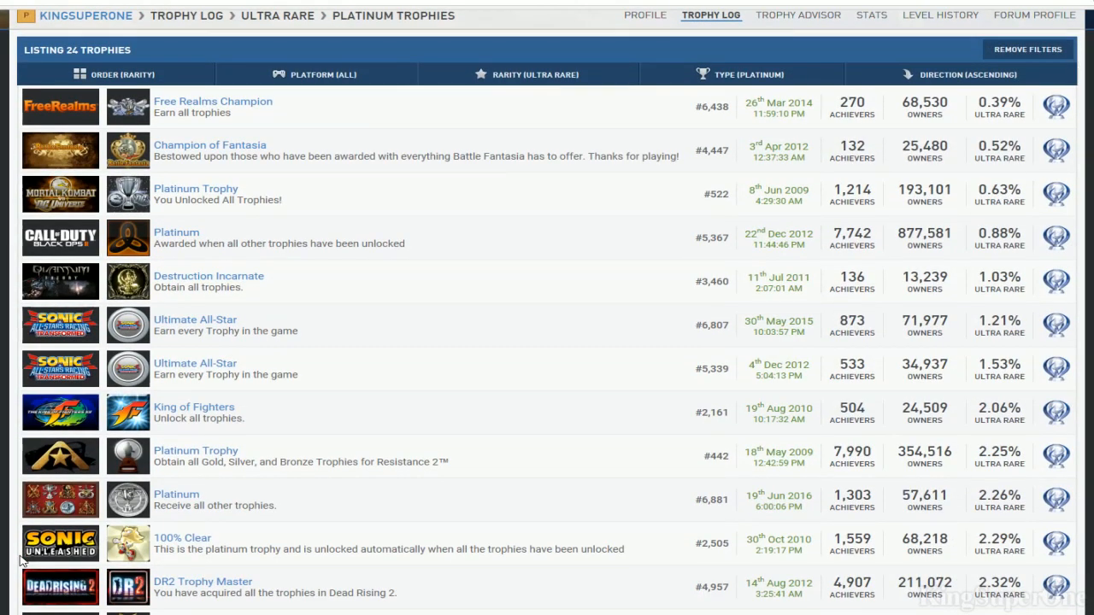
pyautogui.moveTo(444, 353)
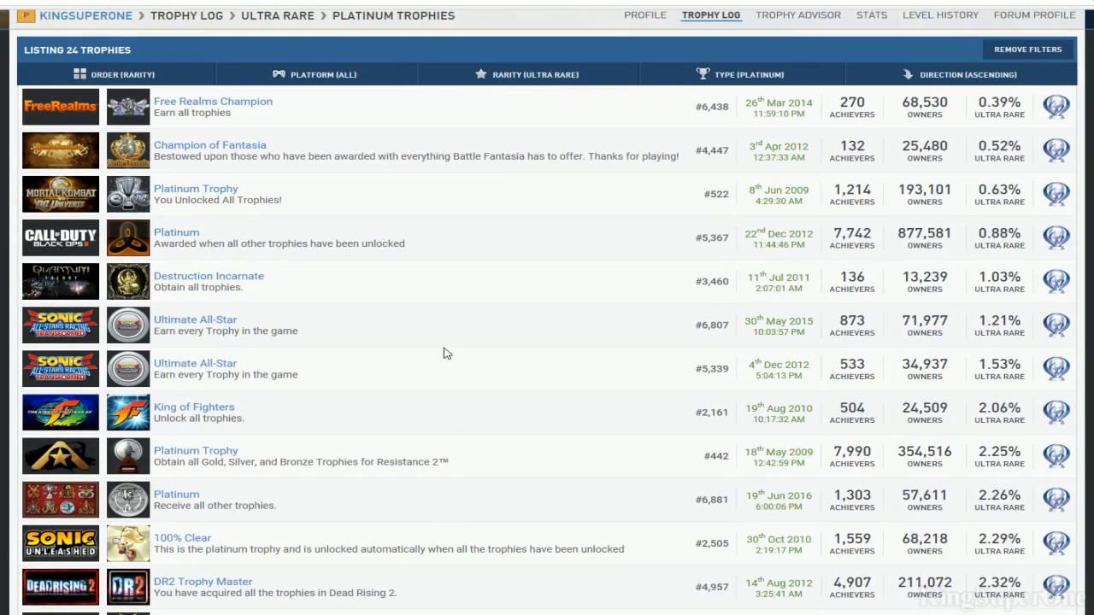